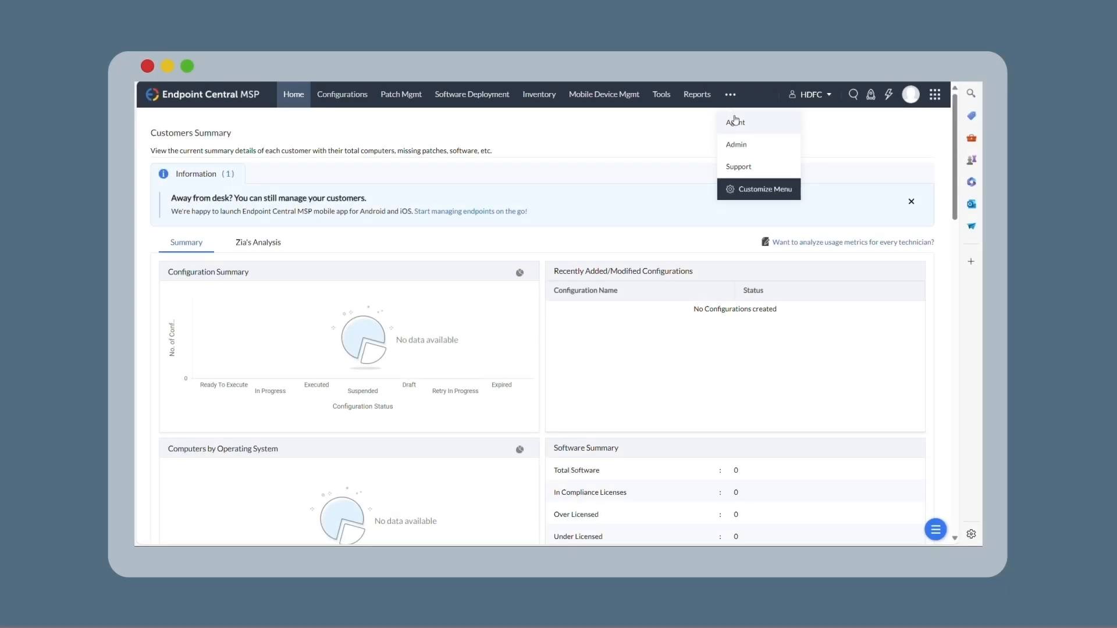
{"action": "mouse_move", "coordinate": [735, 146]}
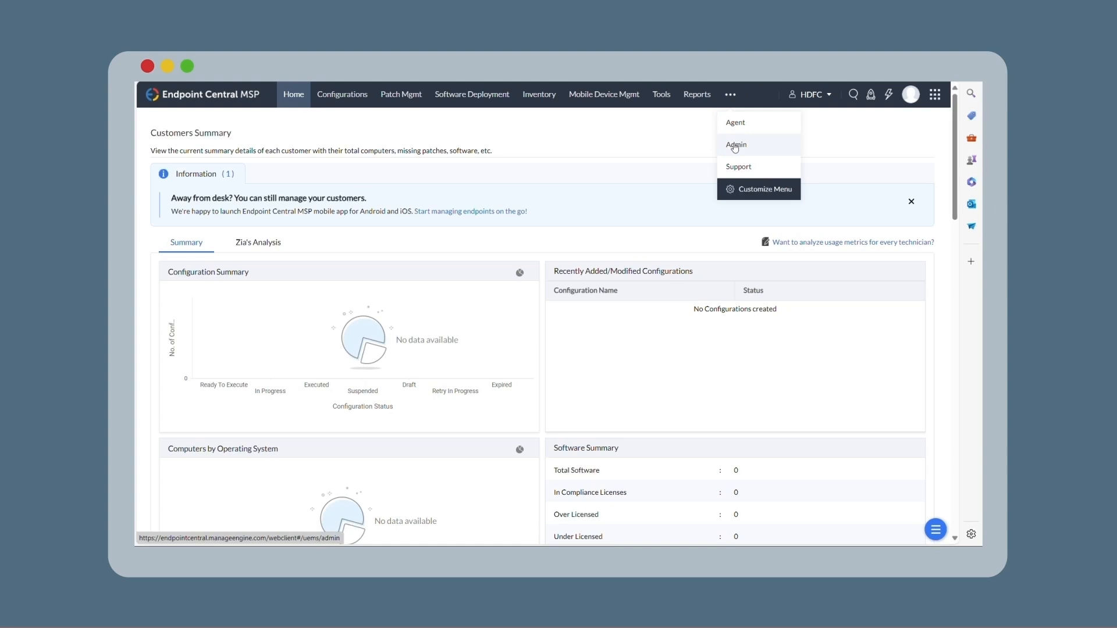
Go to the Admin settings overview from the top-bar more menu.
{"action": "left_click", "coordinate": [736, 144]}
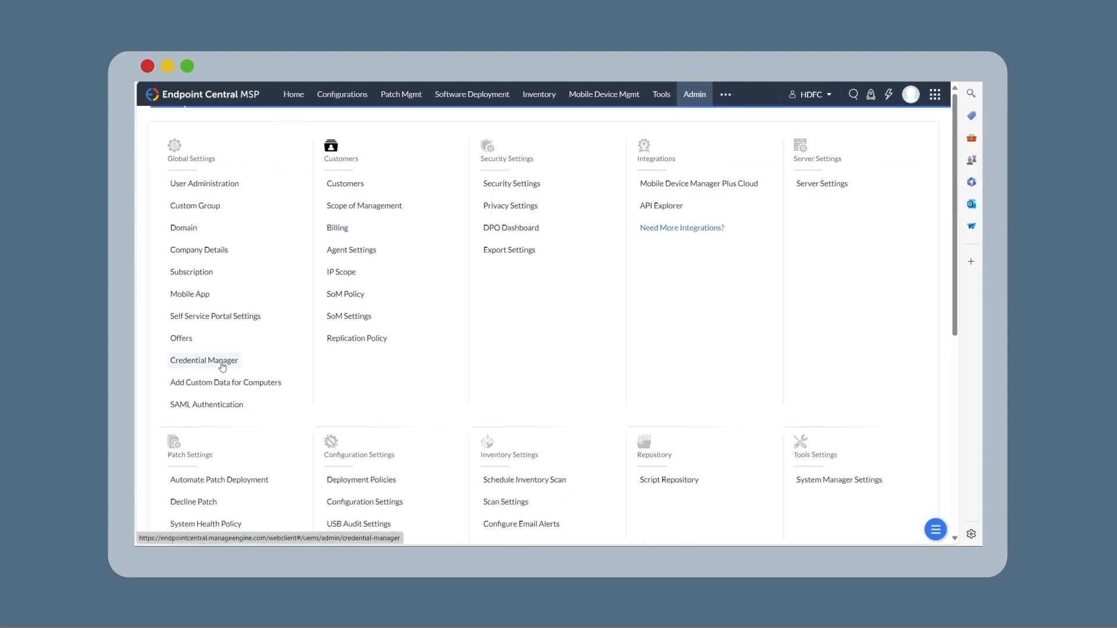
Save a WorkGroup credential named Workgroup for local_workgroup with username Admin in Credential Manager.
{"action": "left_click", "coordinate": [204, 359]}
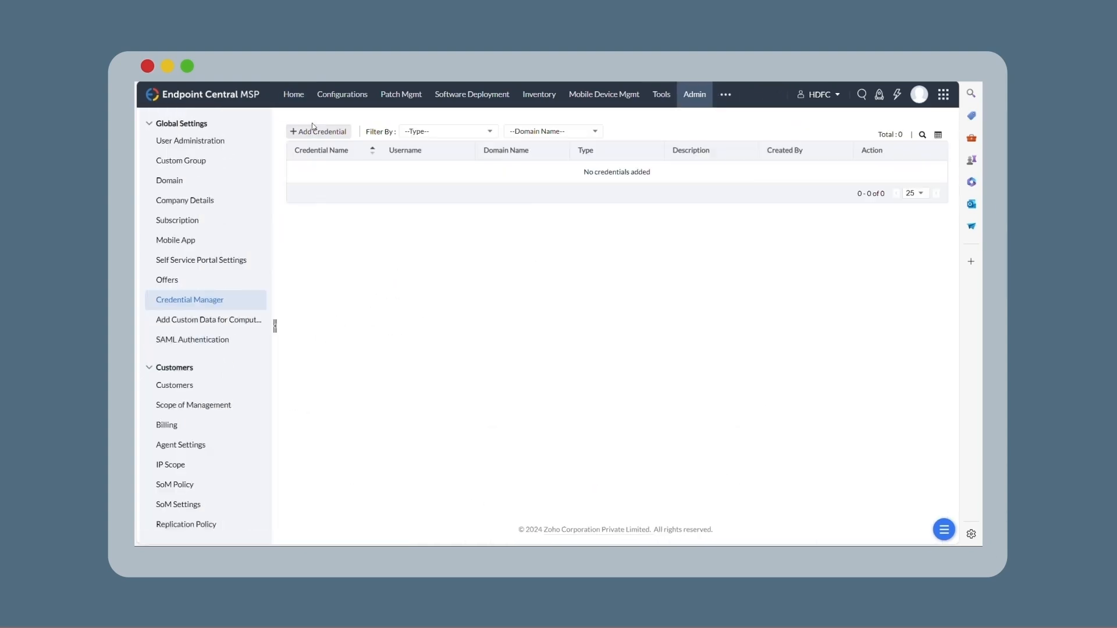
{"action": "left_click", "coordinate": [318, 131]}
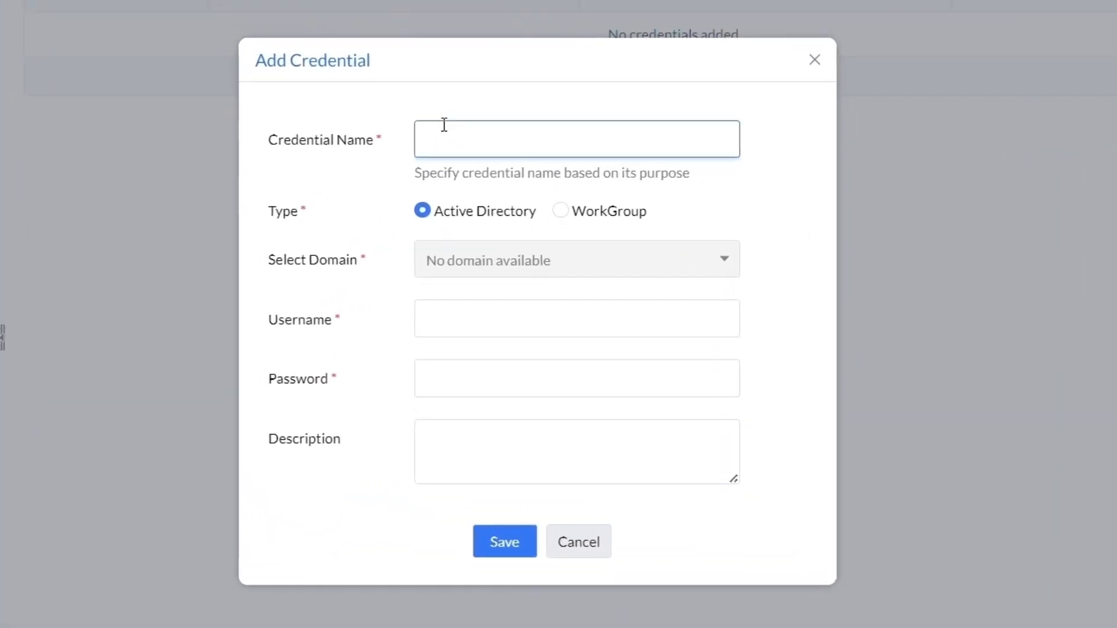
{"action": "type", "text": "Workgroup"}
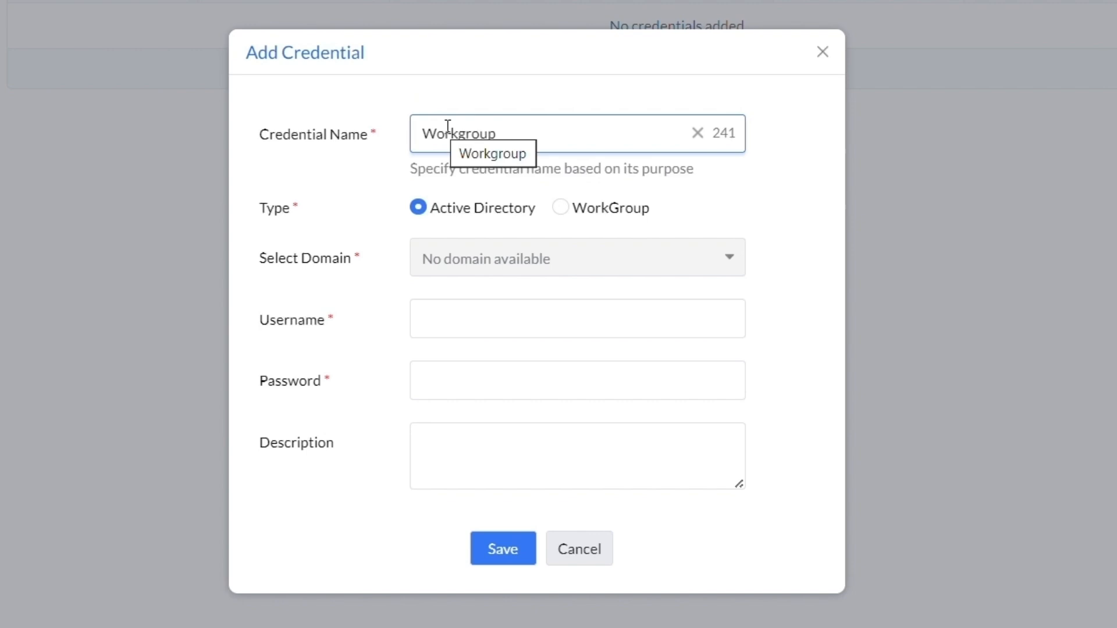
{"action": "left_click", "coordinate": [561, 207]}
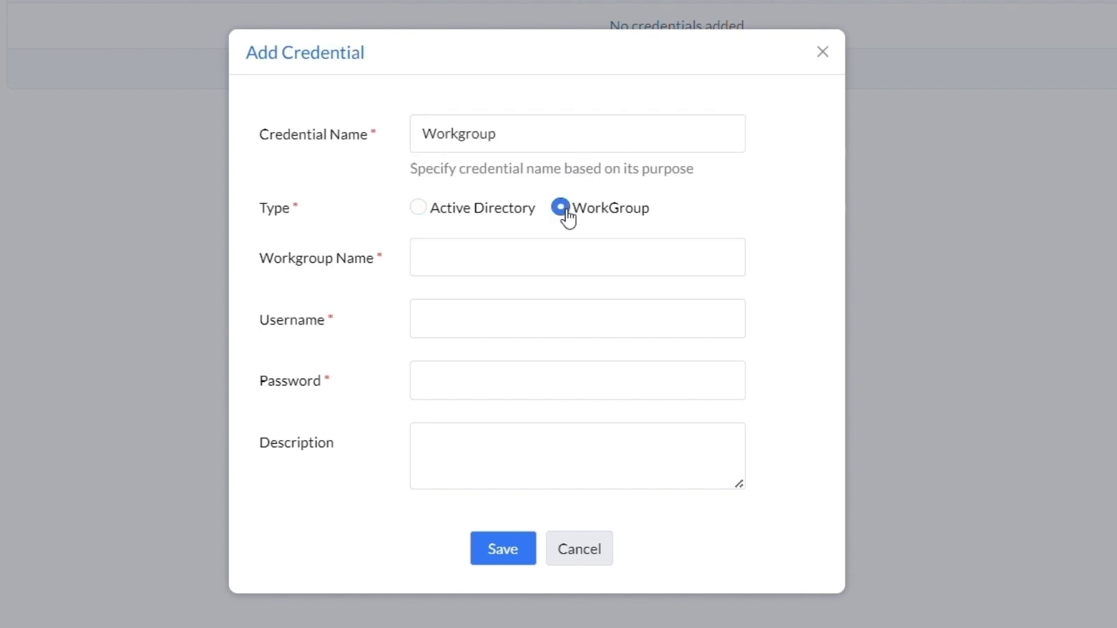
{"action": "left_click", "coordinate": [577, 256]}
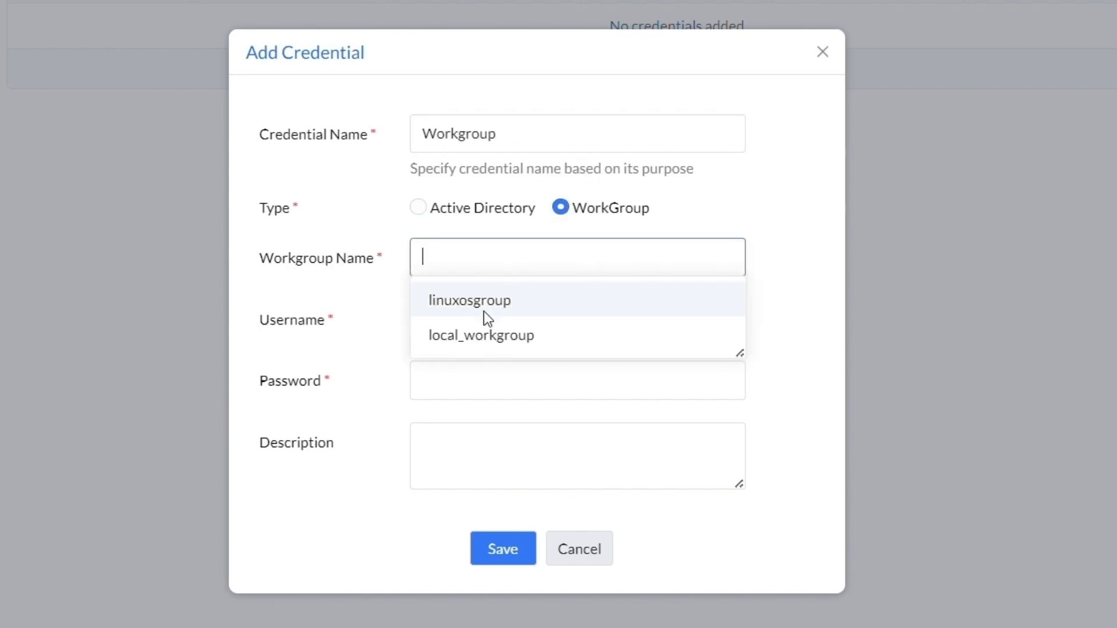
{"action": "left_click", "coordinate": [481, 335]}
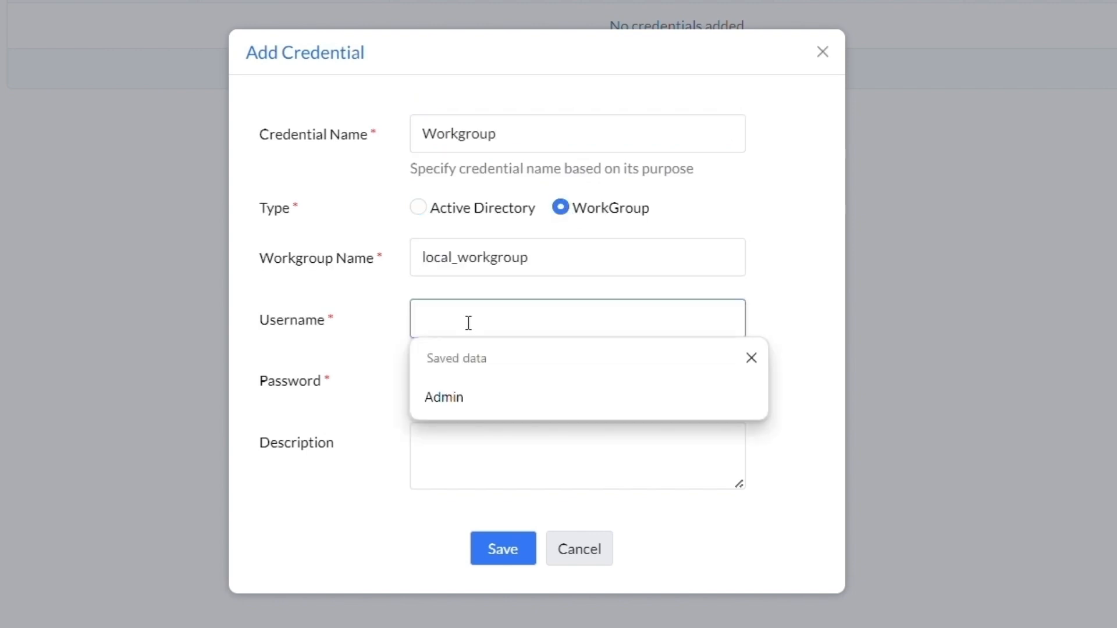
{"action": "left_click", "coordinate": [443, 397]}
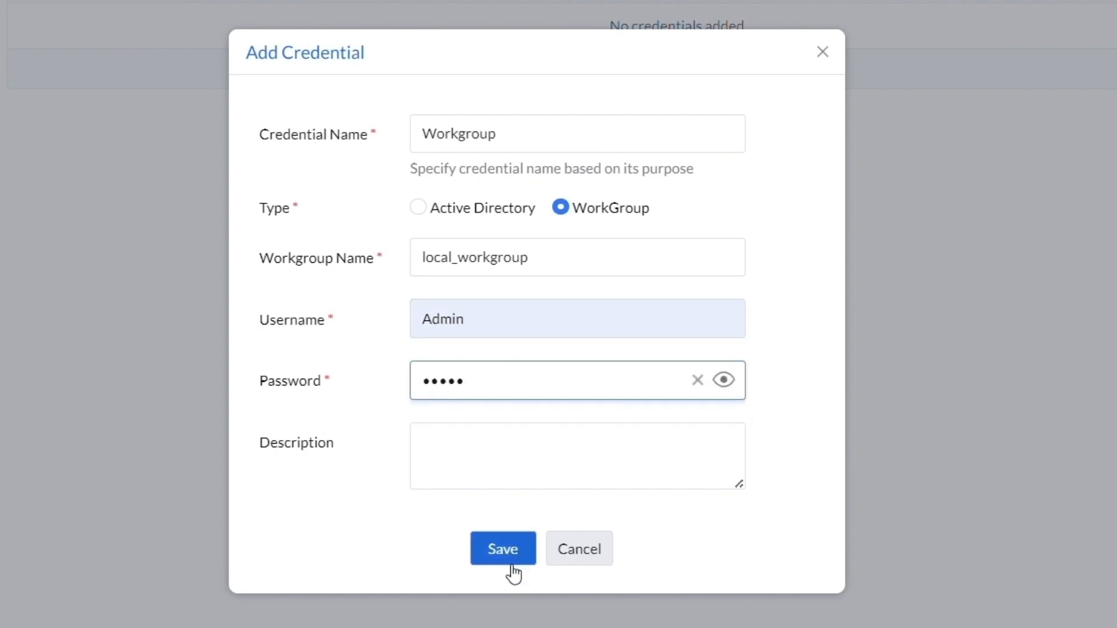
{"action": "left_click", "coordinate": [502, 548]}
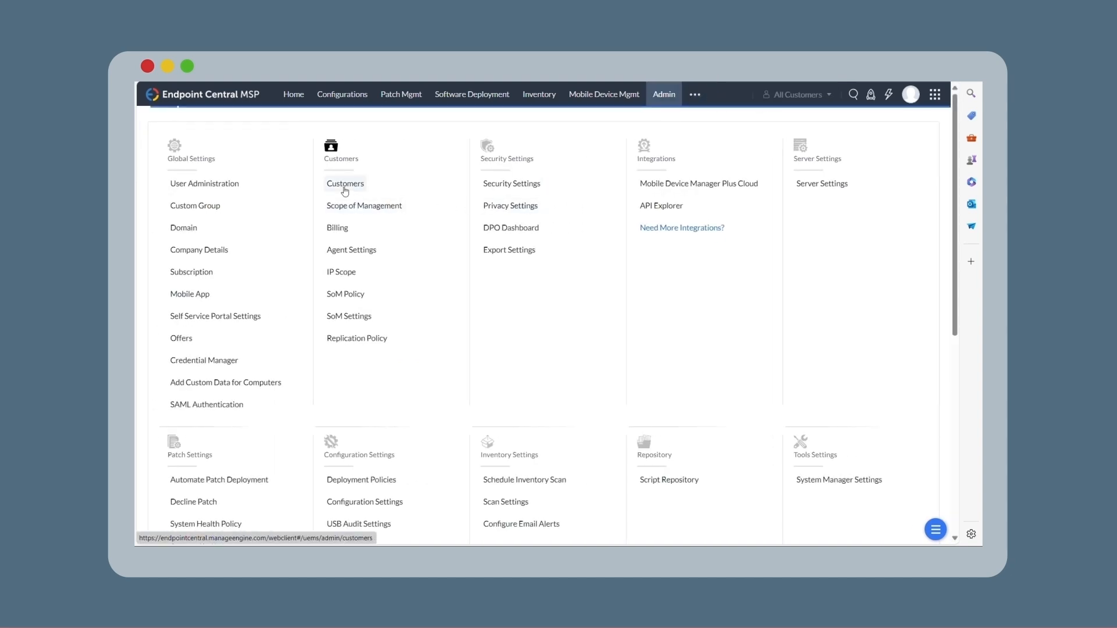
Show the Customers table listing the existing customer accounts.
{"action": "left_click", "coordinate": [345, 182]}
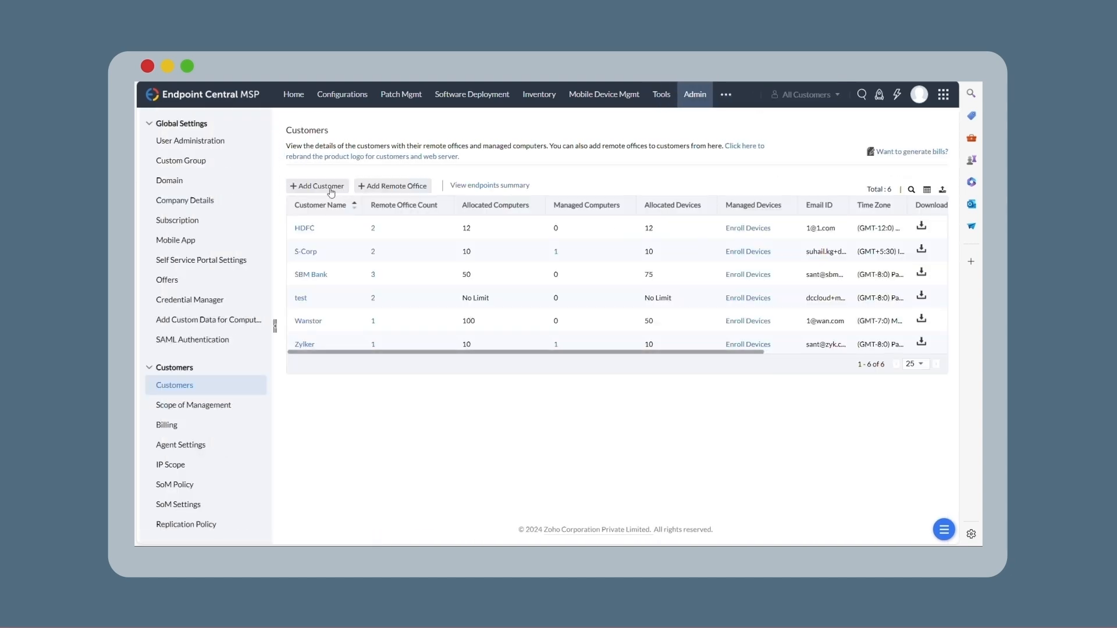
Fill a new customer as test_manageengine with Samoa Standard Time zone and the manageengine email ID.
{"action": "left_click", "coordinate": [316, 186]}
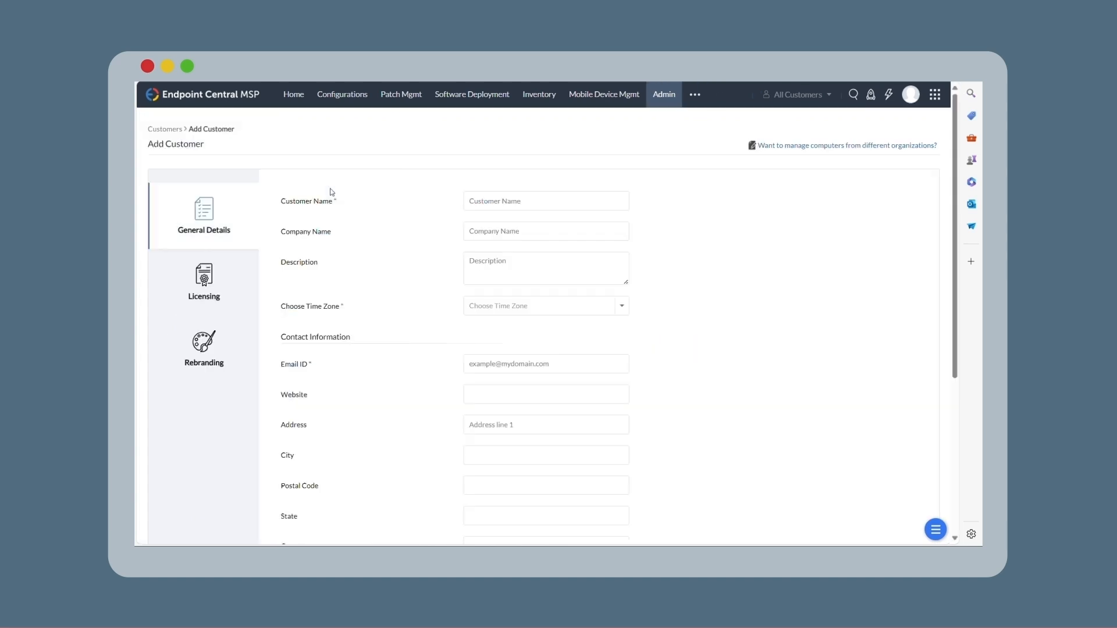
{"action": "type", "text": "test_manageengi"}
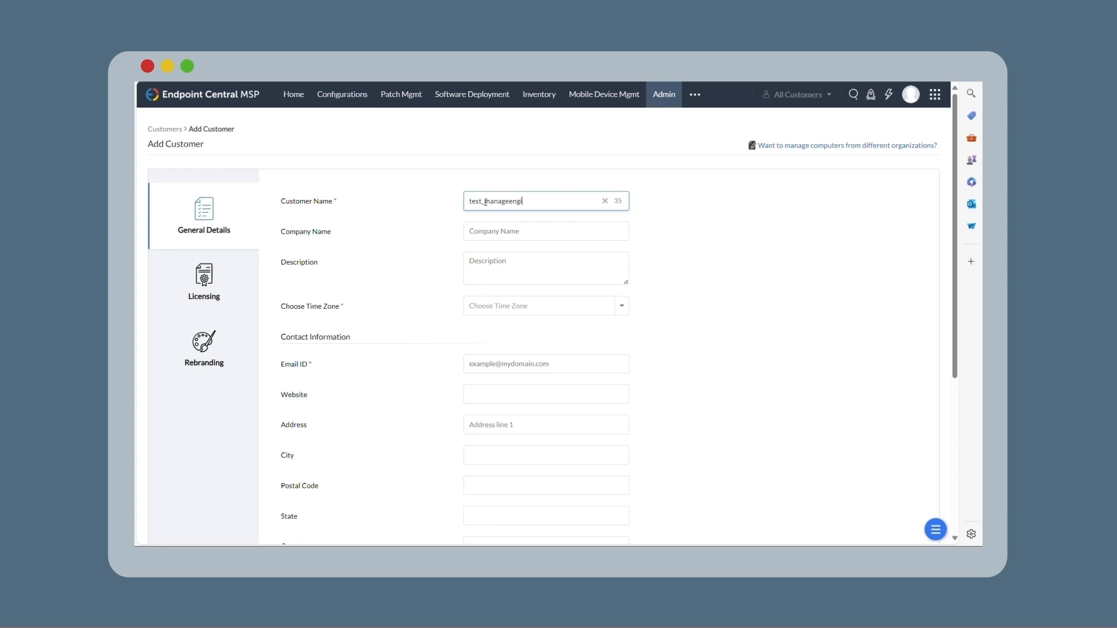
{"action": "left_click", "coordinate": [545, 306]}
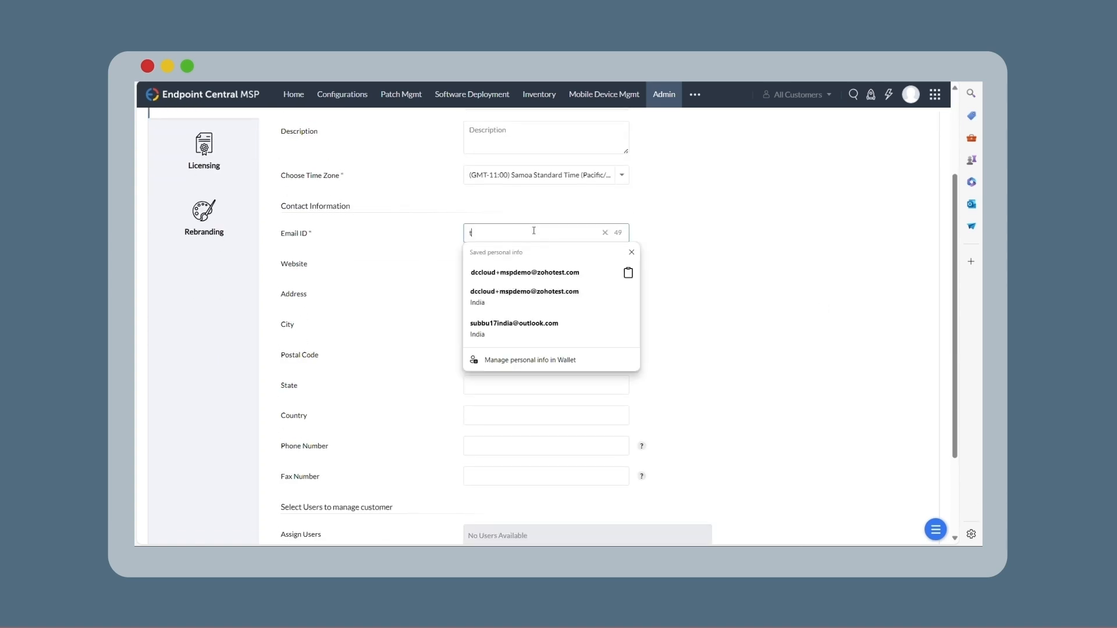
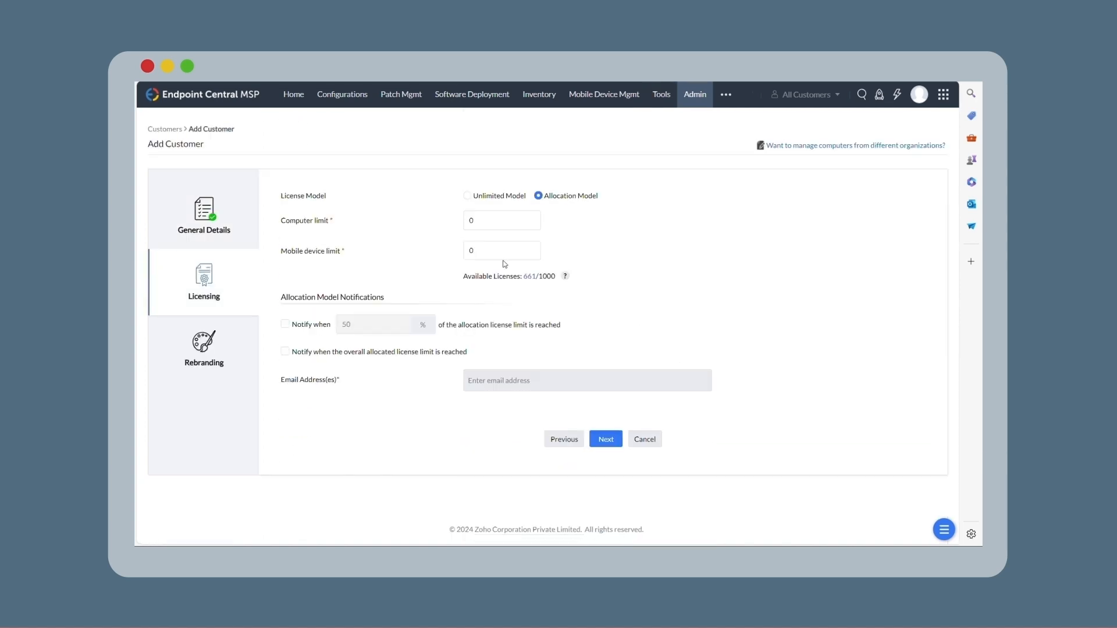
Finish the Licensing and Rebranding steps so test_manageengine joins the seven listed customers.
{"action": "left_click", "coordinate": [605, 439]}
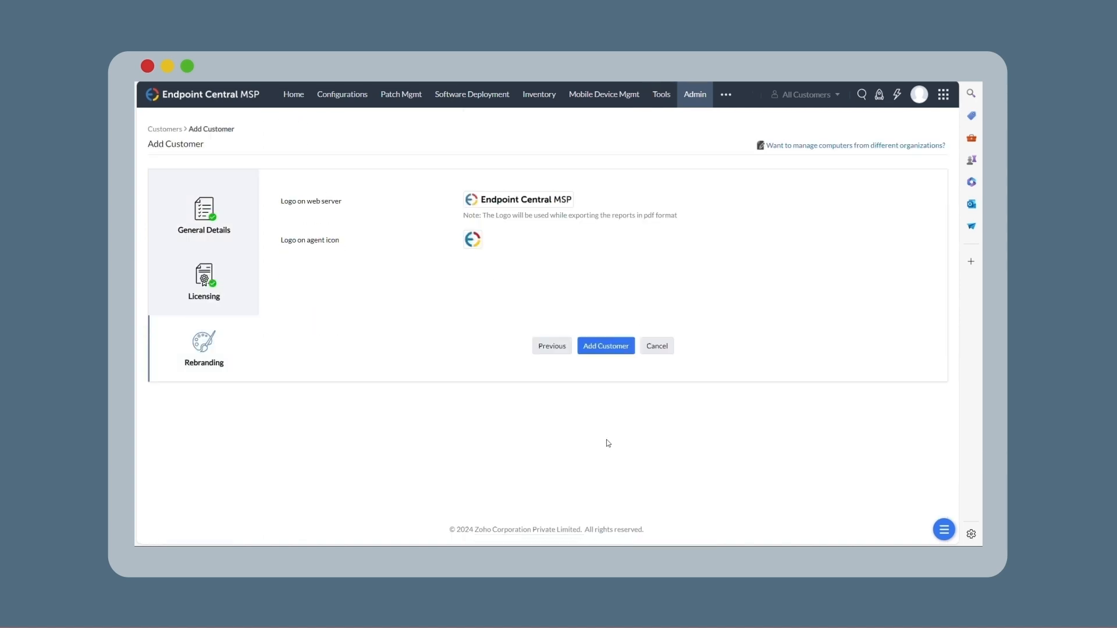
{"action": "left_click", "coordinate": [605, 346]}
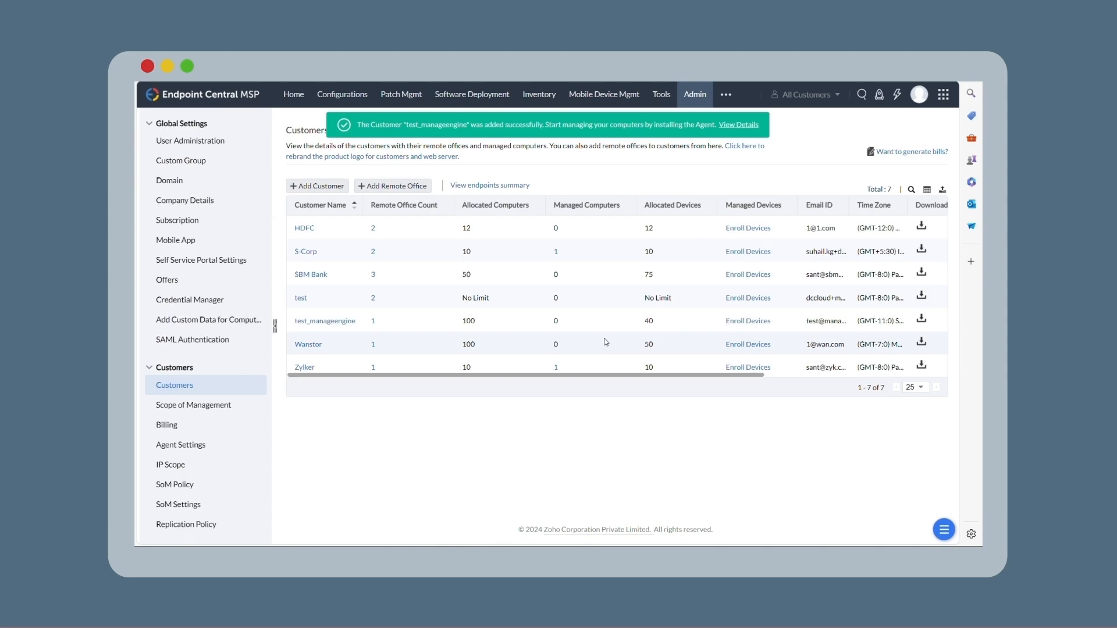